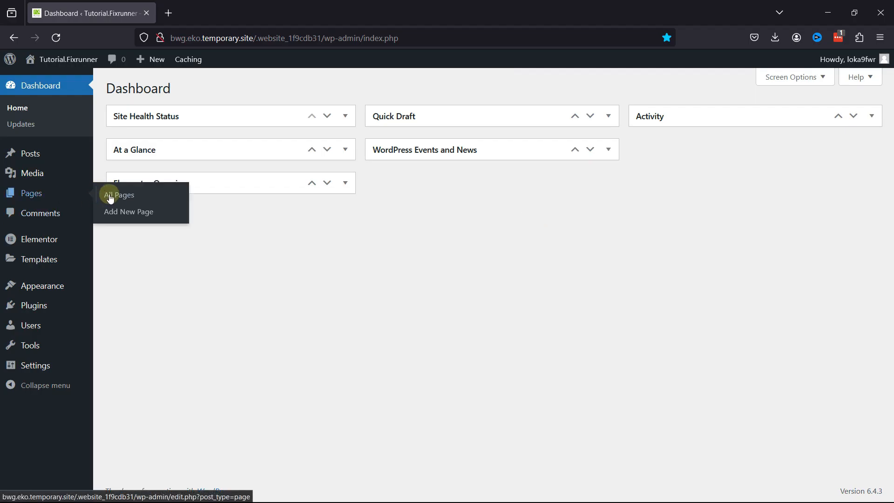
Create a new WordPress page and launch it in the Elementor editor.
click(128, 211)
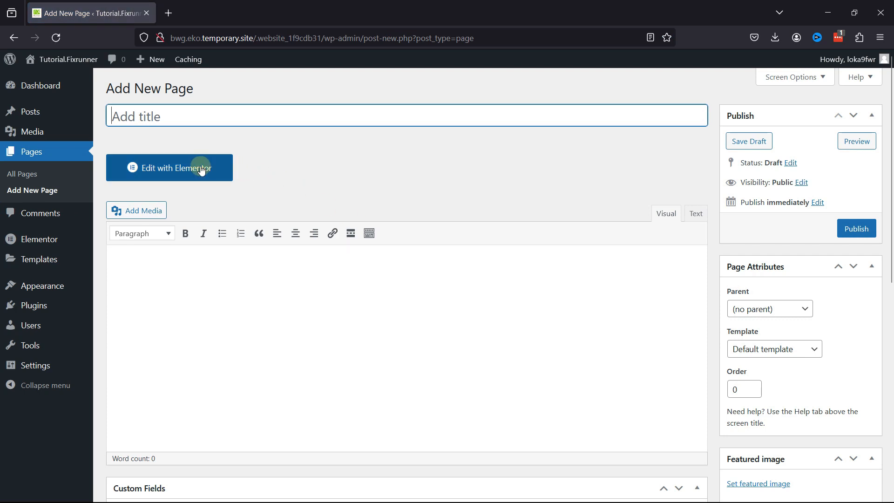
click(169, 167)
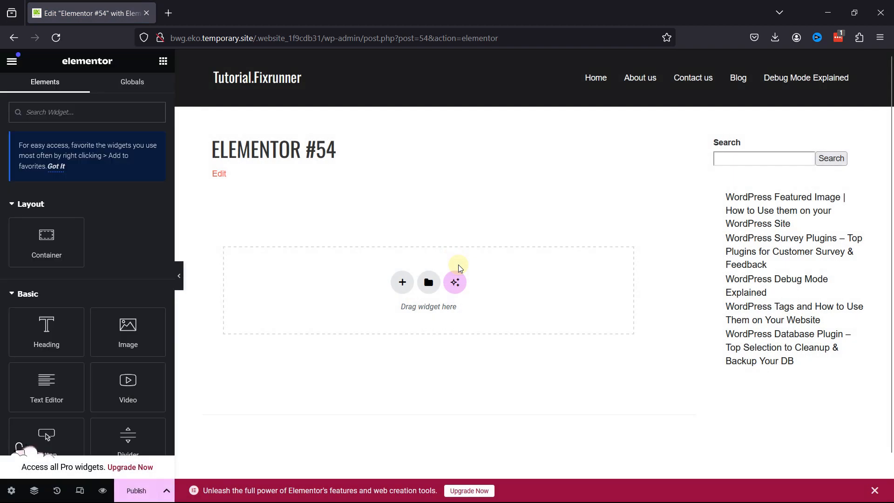
mouse_move(435, 276)
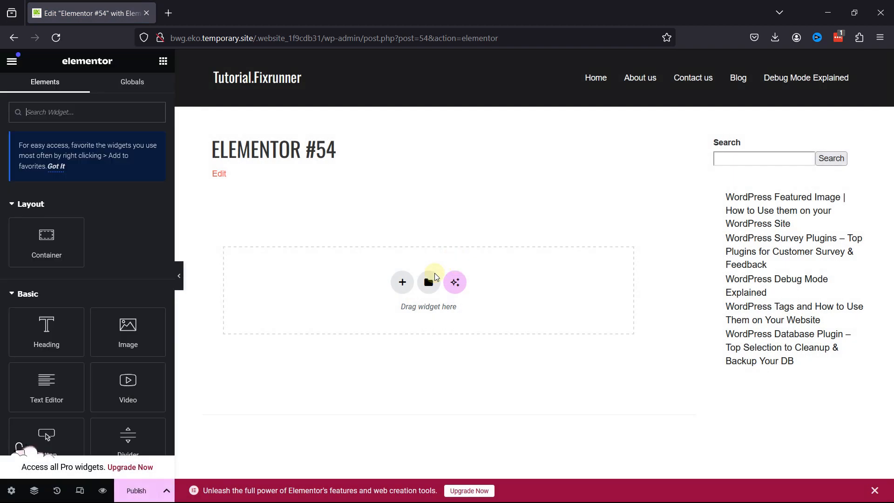
Add a column-direction container to the empty Elementor #54 canvas.
click(402, 281)
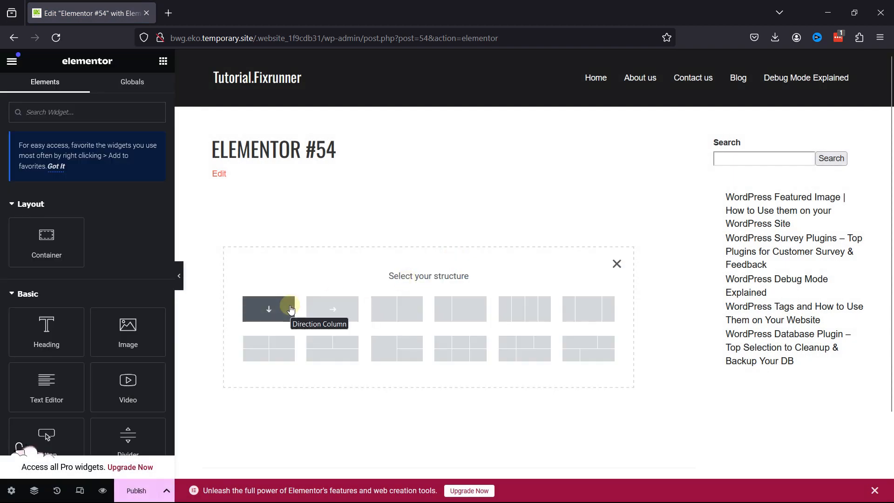
click(268, 309)
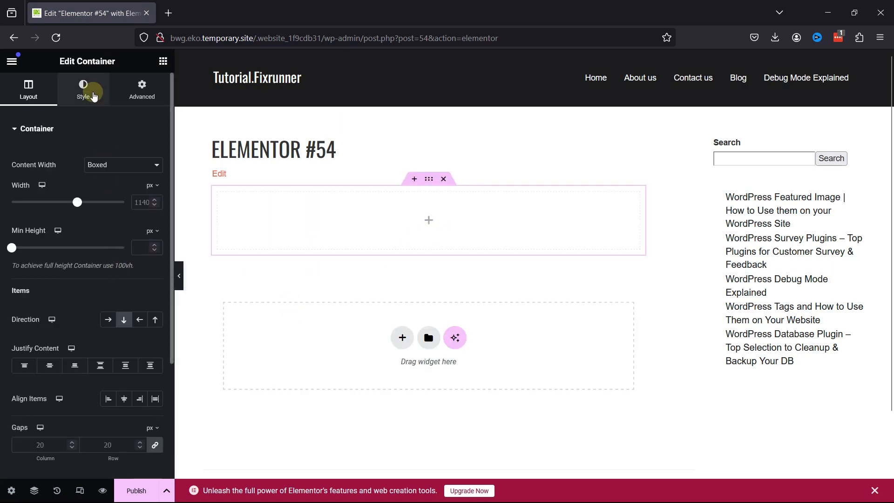
Give the container a Classic background overlay coloured red #FF0000.
click(83, 90)
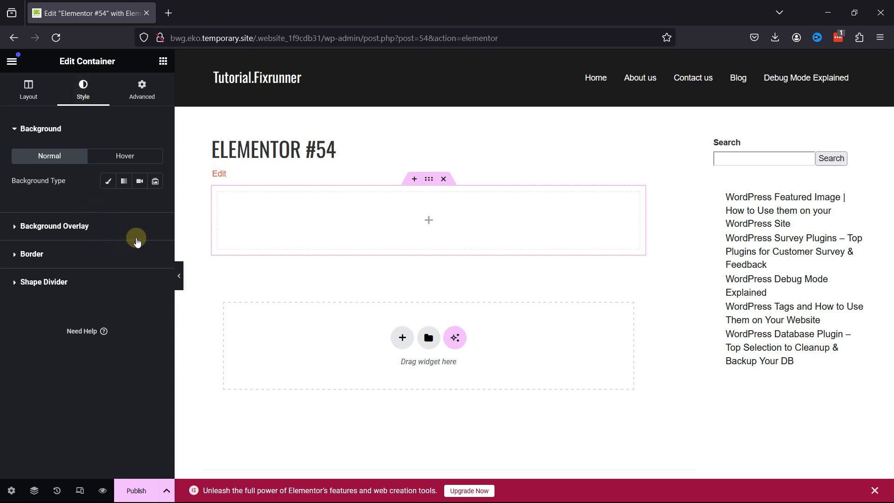
click(55, 226)
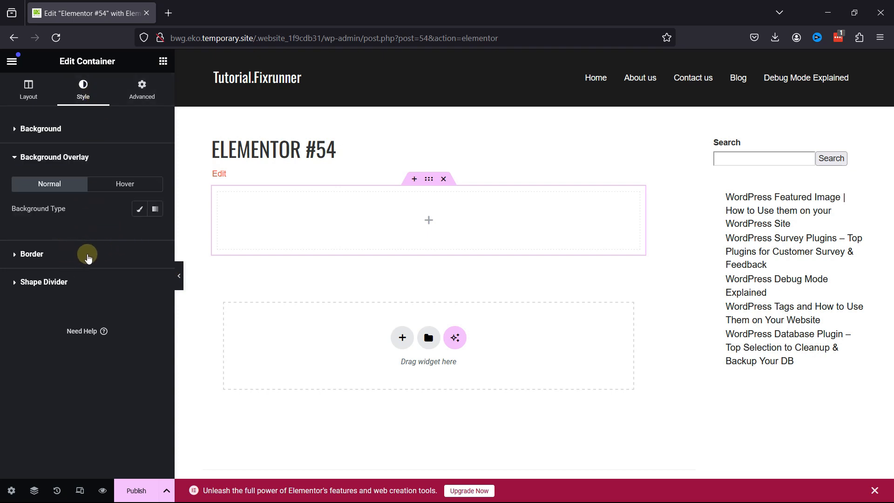
click(139, 209)
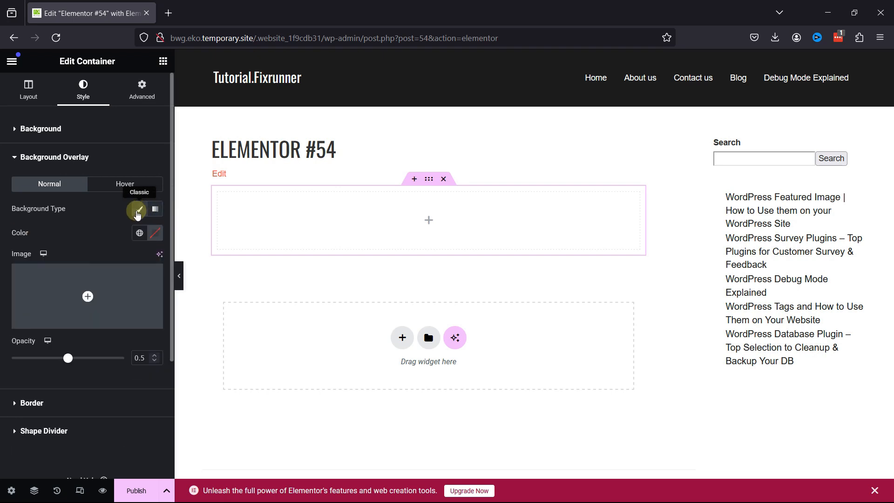
click(147, 233)
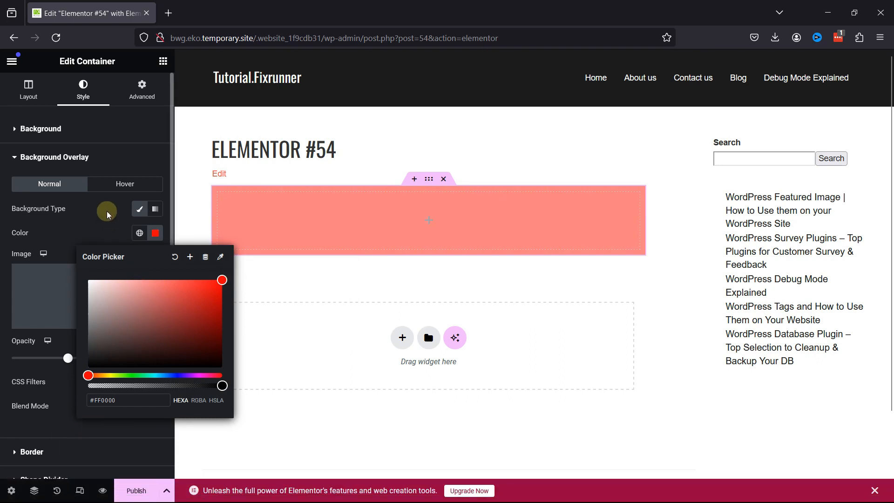
click(121, 405)
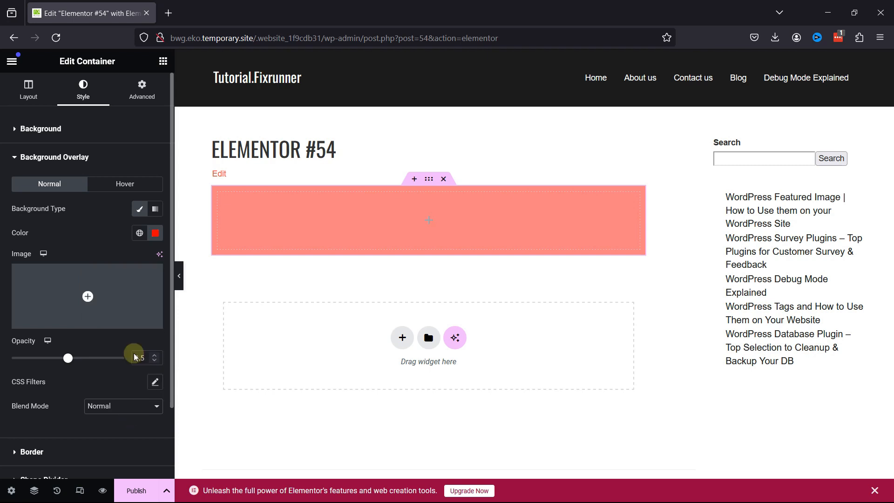
scroll(down, 3)
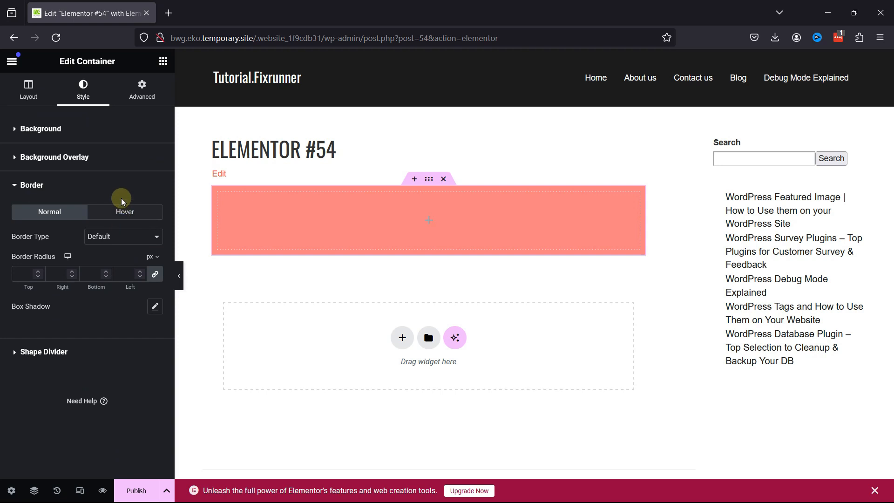
mouse_move(110, 175)
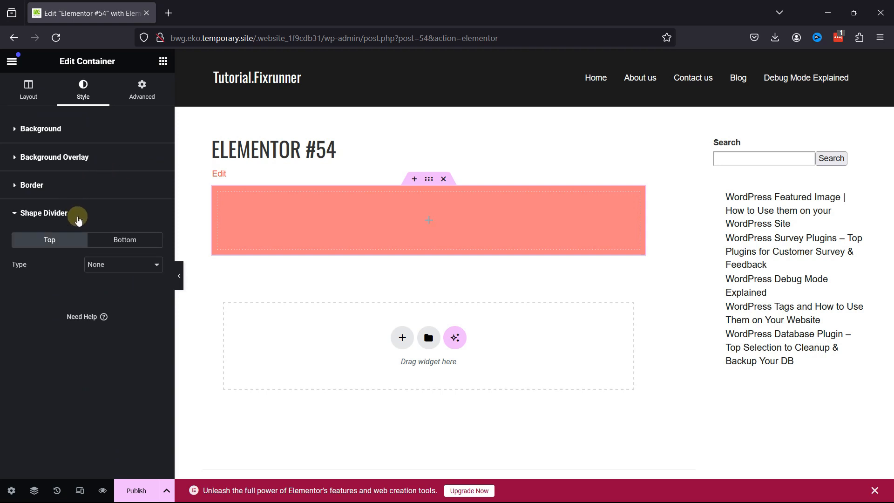
Try the Mountains, Drops and Arrow top shape dividers on the container.
click(122, 264)
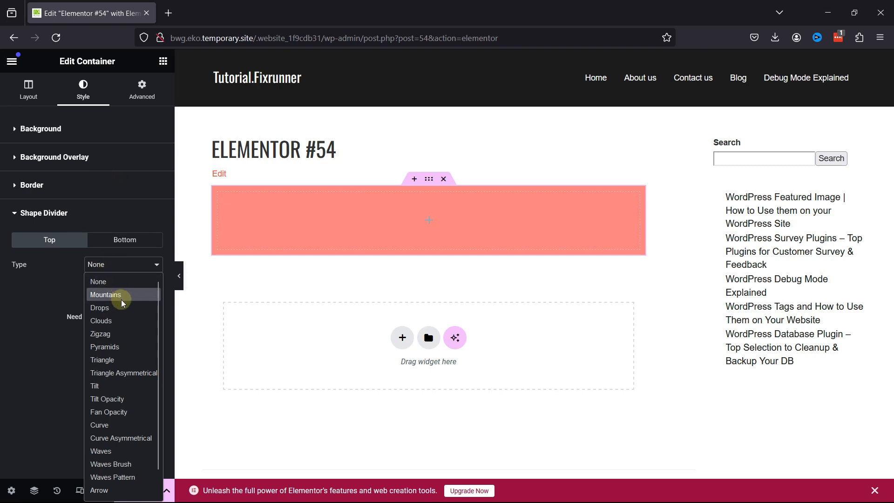
click(105, 295)
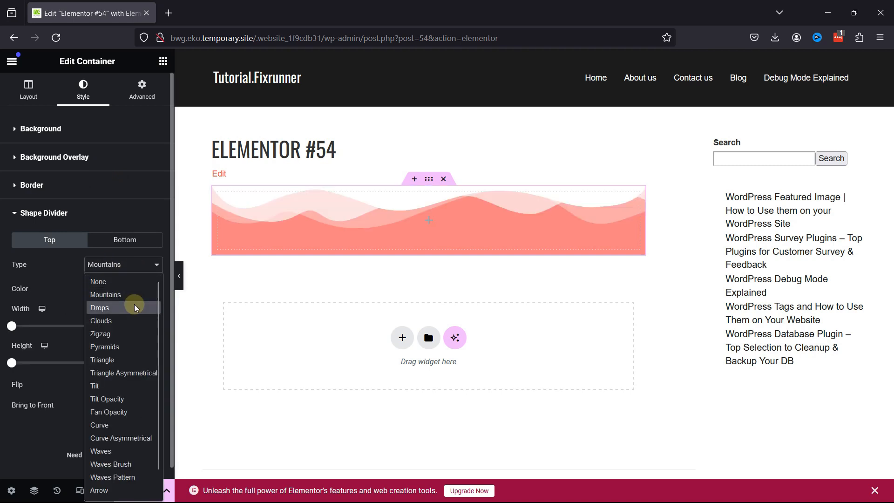
click(99, 308)
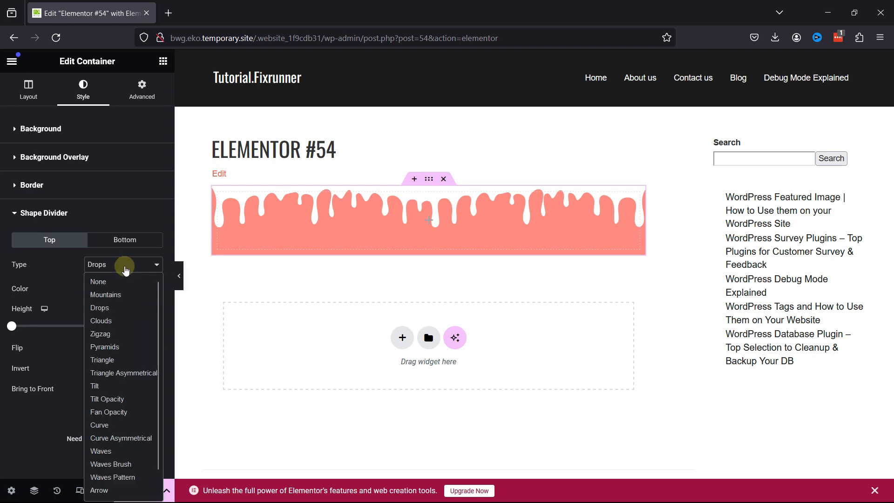
mouse_move(130, 412)
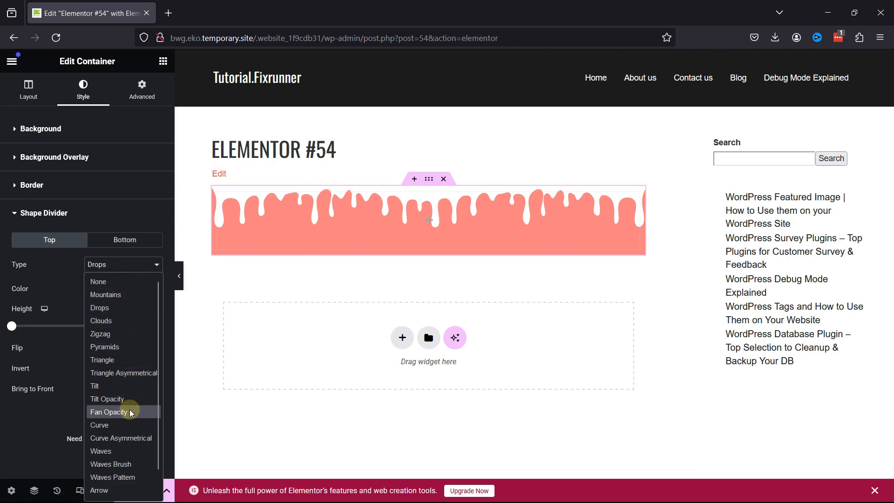
click(98, 491)
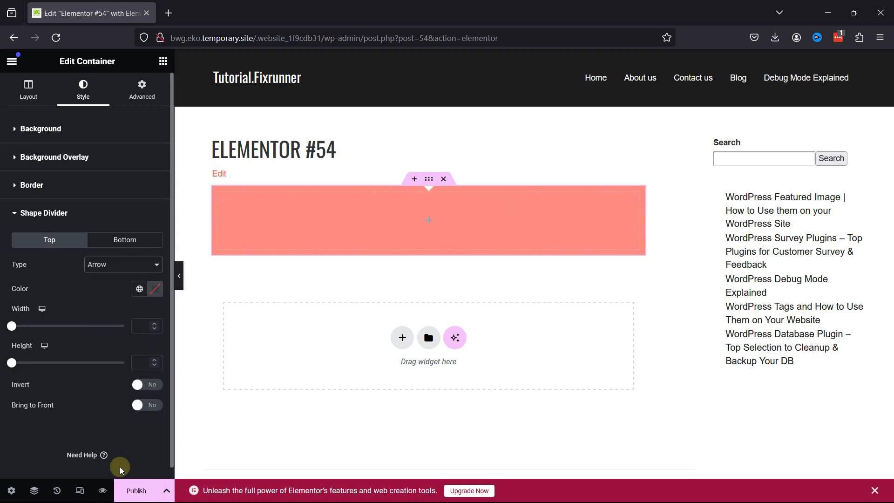
Try the Tilt divider, then settle on the layered wave-style top divider.
click(123, 264)
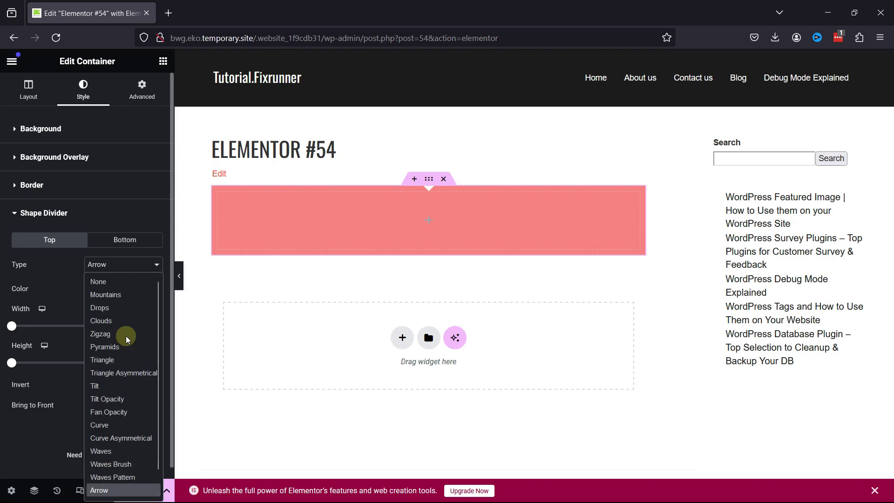
click(95, 385)
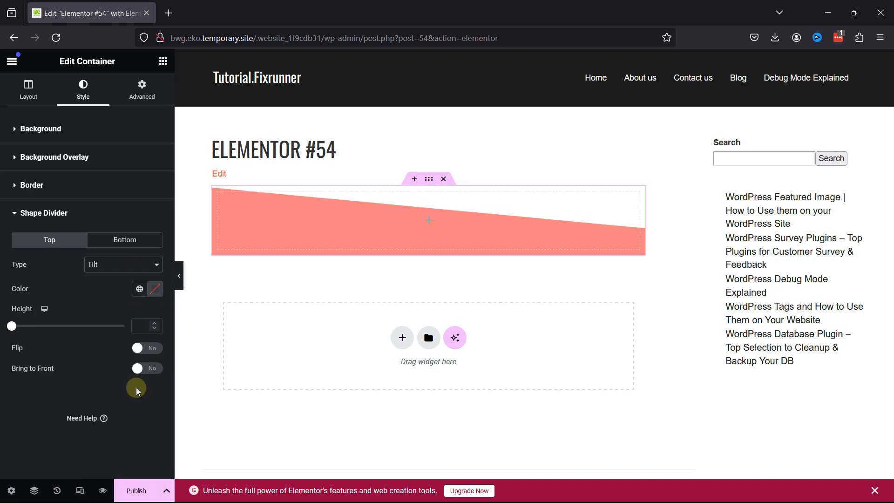
click(123, 264)
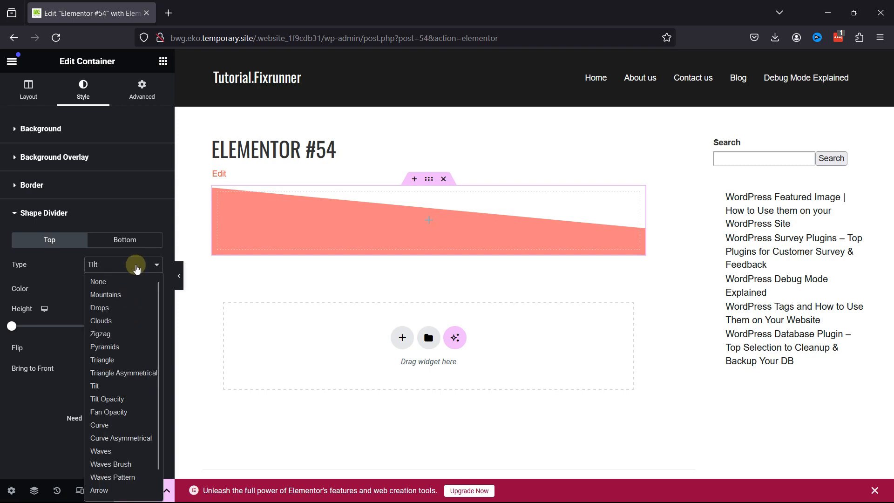
click(105, 295)
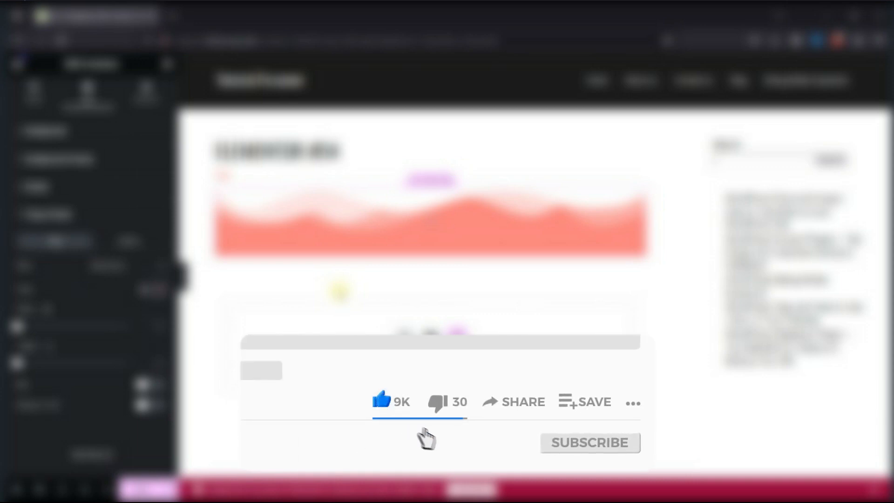
click(588, 442)
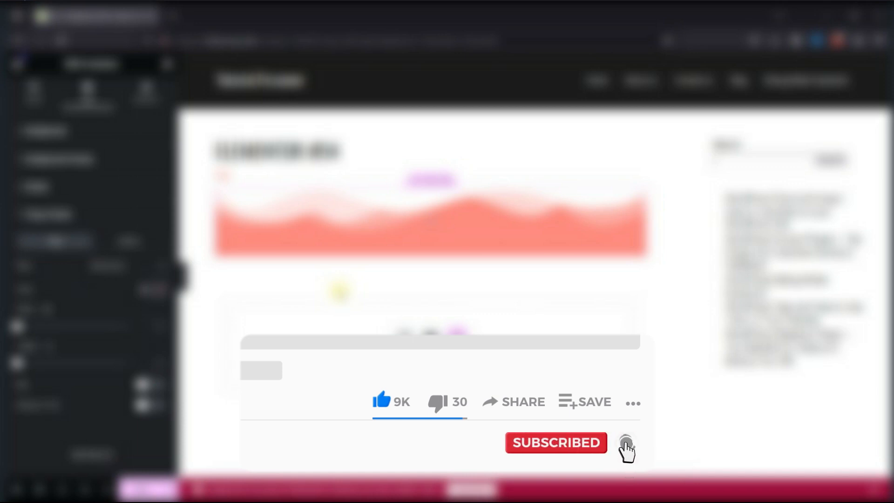
click(624, 442)
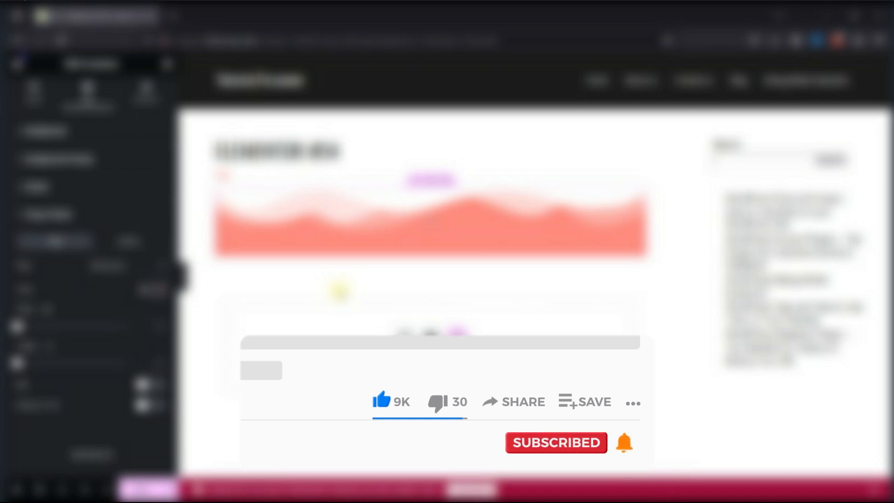